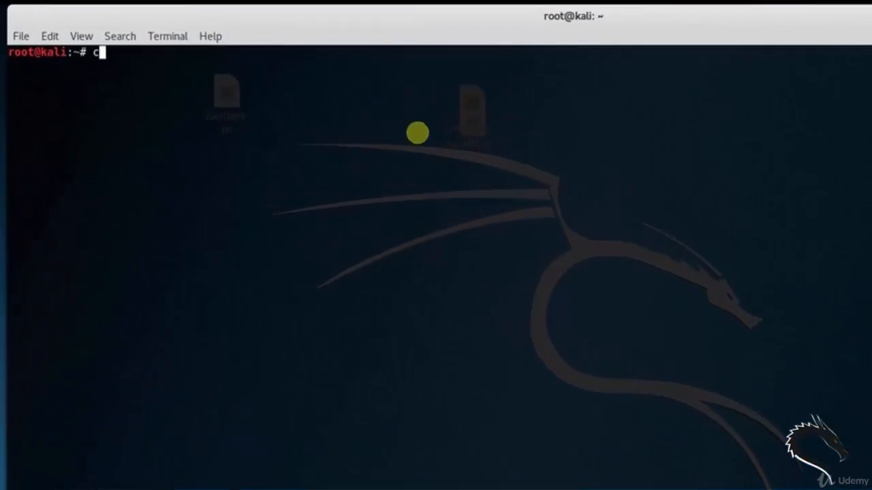
# Display the cutycapt help listing and begin a new cutycapt --url= command.
pyautogui.write('utycapt')
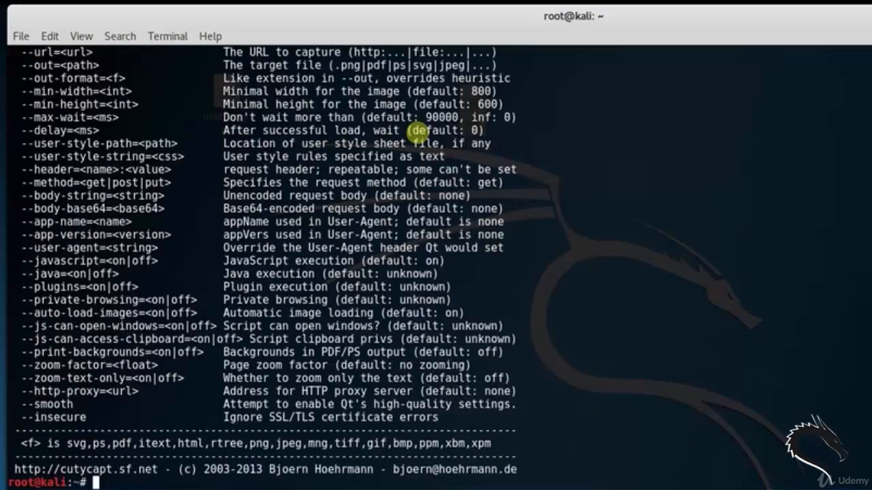
pyautogui.write('cutycapt')
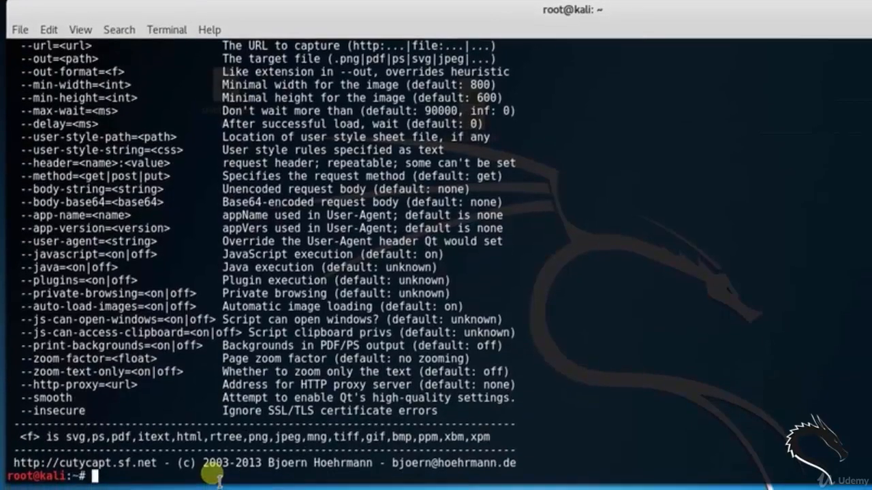
pyautogui.write('cutycapt --url=https://www')
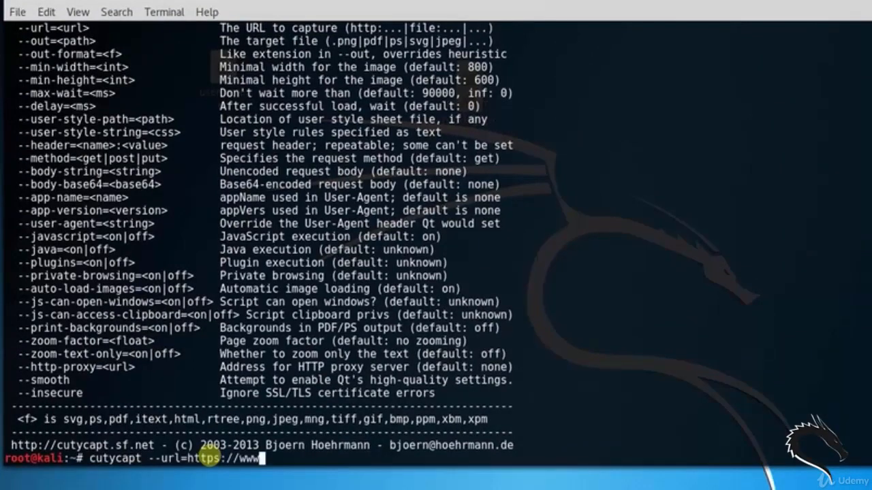
# Capture google.com with cutycapt, saving it as google.png and then google.html.
pyautogui.press('BackSpace')
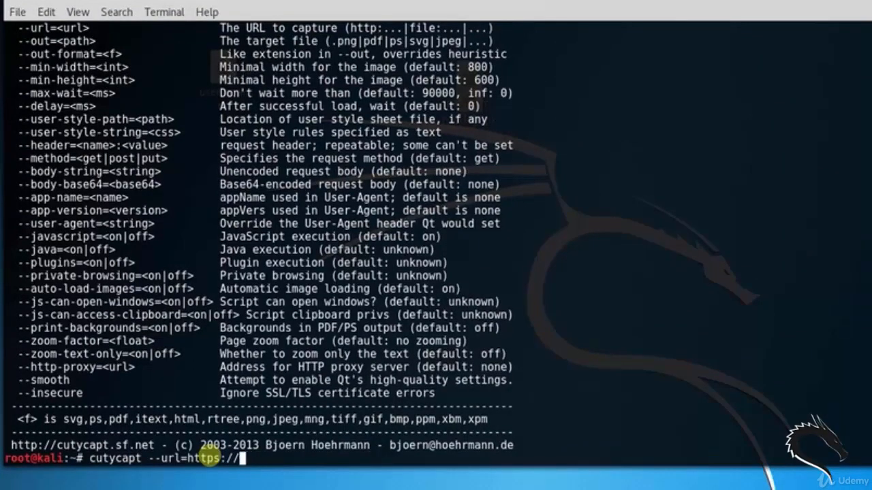
pyautogui.write('google.com --out=goo')
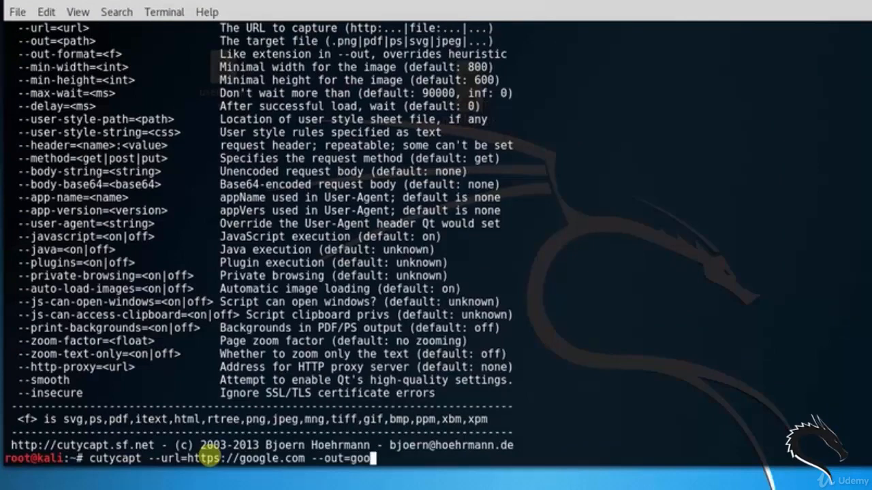
pyautogui.write('gle.')
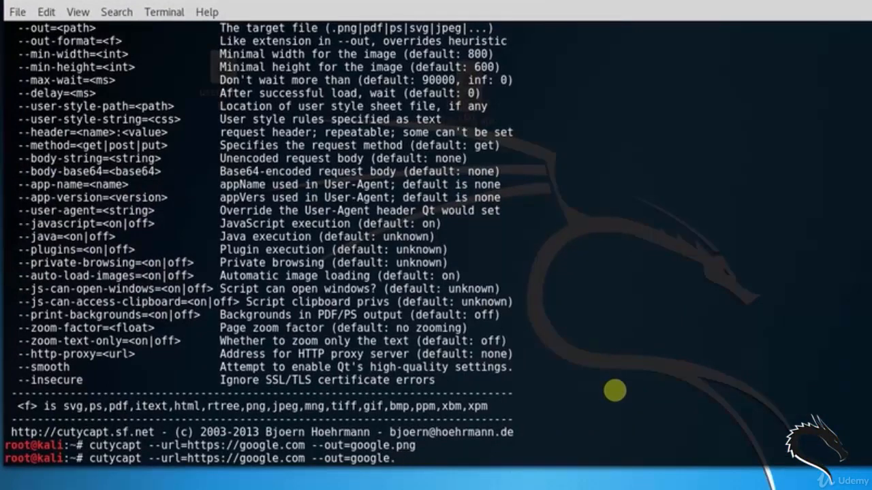
pyautogui.write('html')
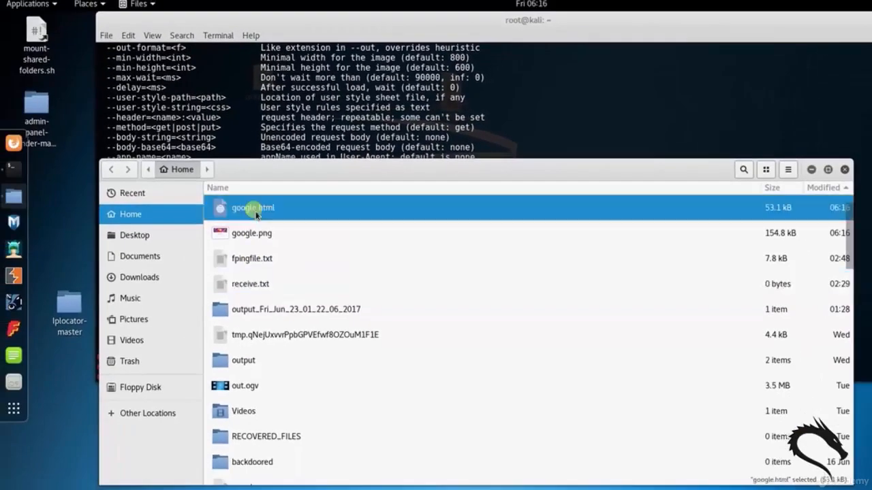
# View the google.html capture from the Home folder in Firefox ESR.
pyautogui.doubleClick(252, 208)
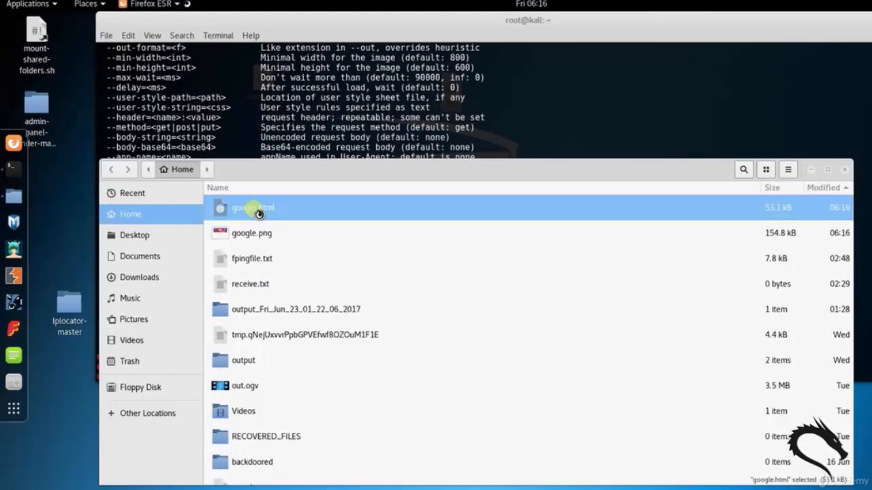
pyautogui.doubleClick(253, 207)
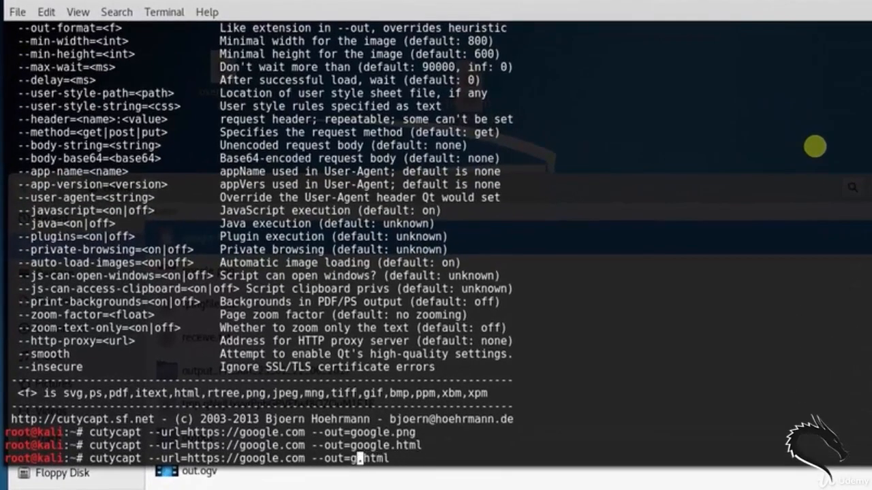
# Rerun the capture for facebook.com, saving it as facebook.html.
pyautogui.press('BackSpace')
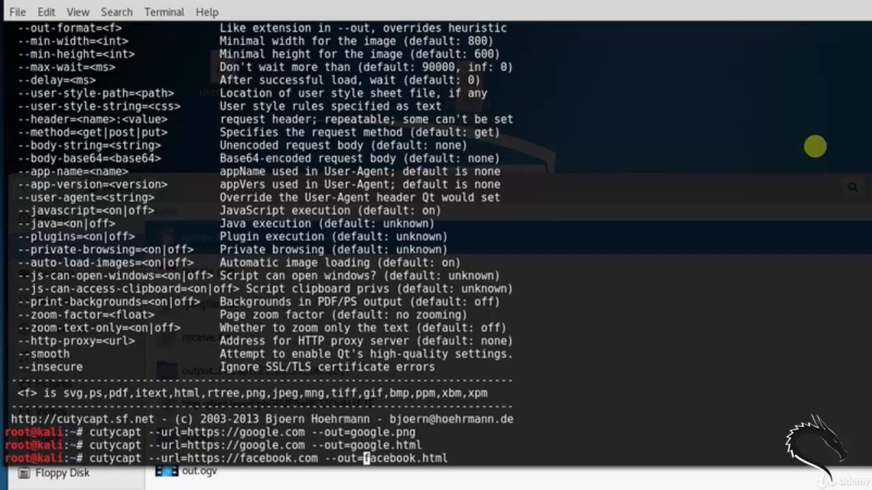
pyautogui.press('Return')
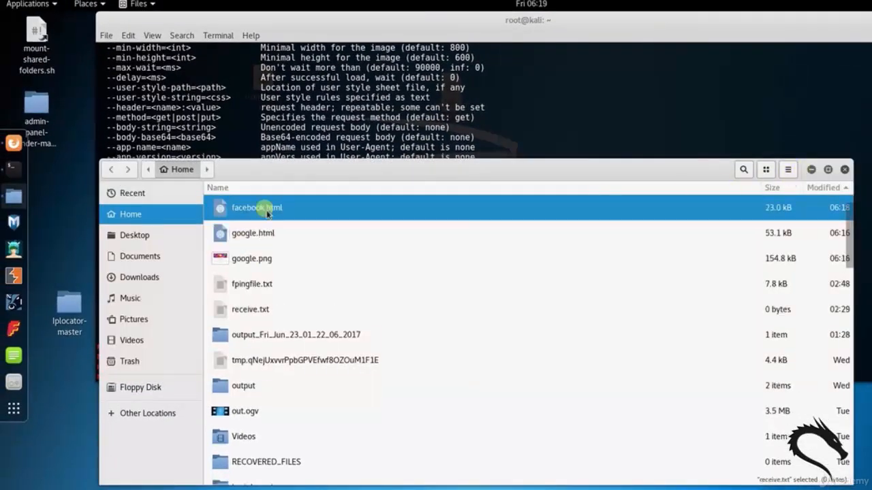
# View facebook.html in the browser and kali.pdf in Document Viewer.
pyautogui.doubleClick(256, 207)
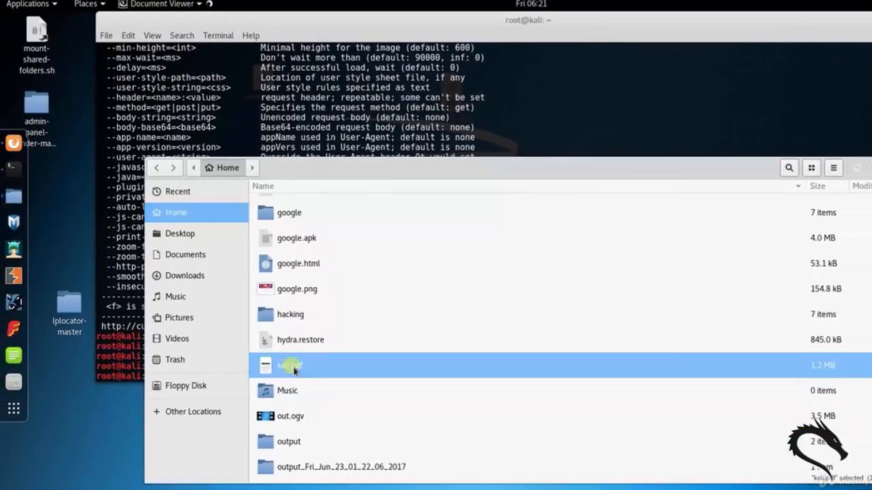
pyautogui.doubleClick(289, 366)
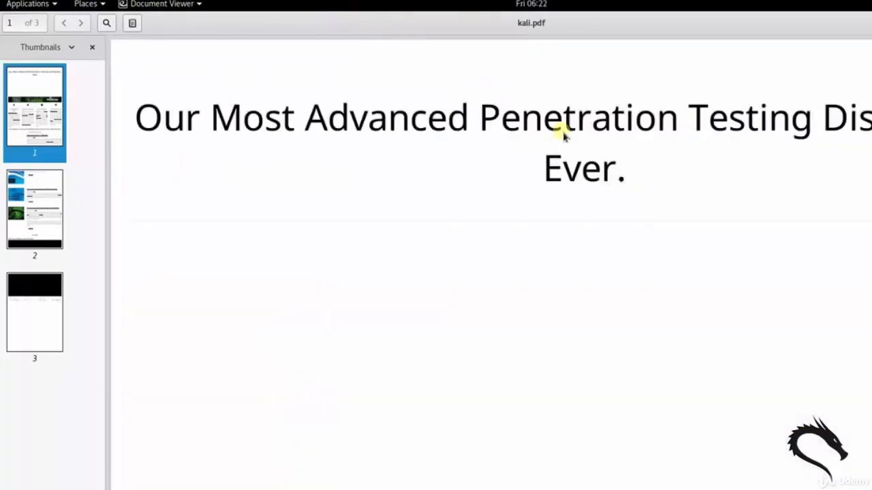
# Scroll kali.pdf down to the Kali Linux banner and download sections.
pyautogui.scroll(-3)
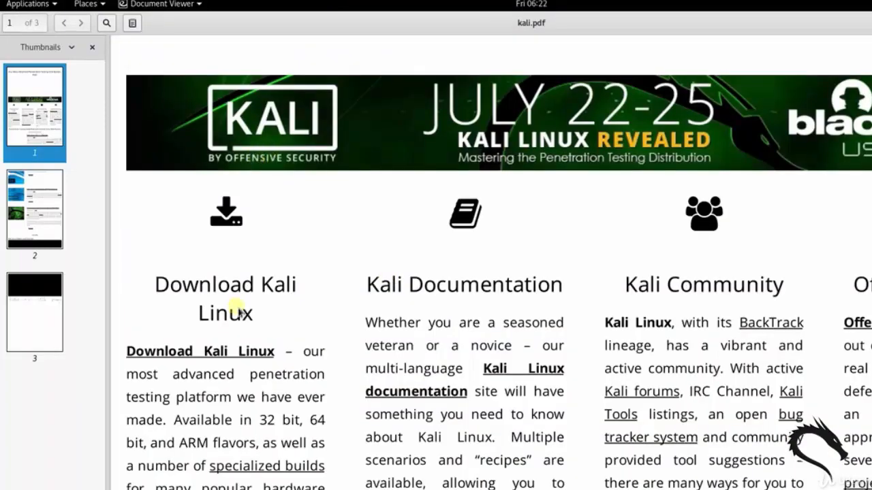
pyautogui.scroll(-3)
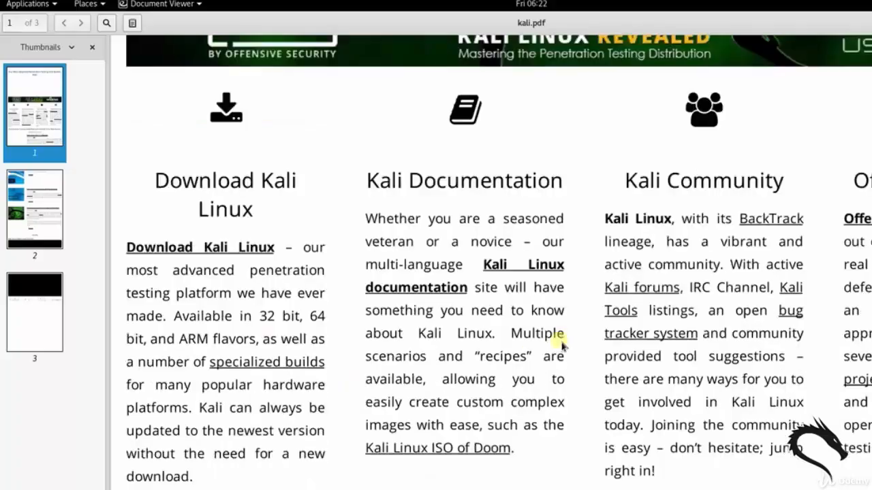